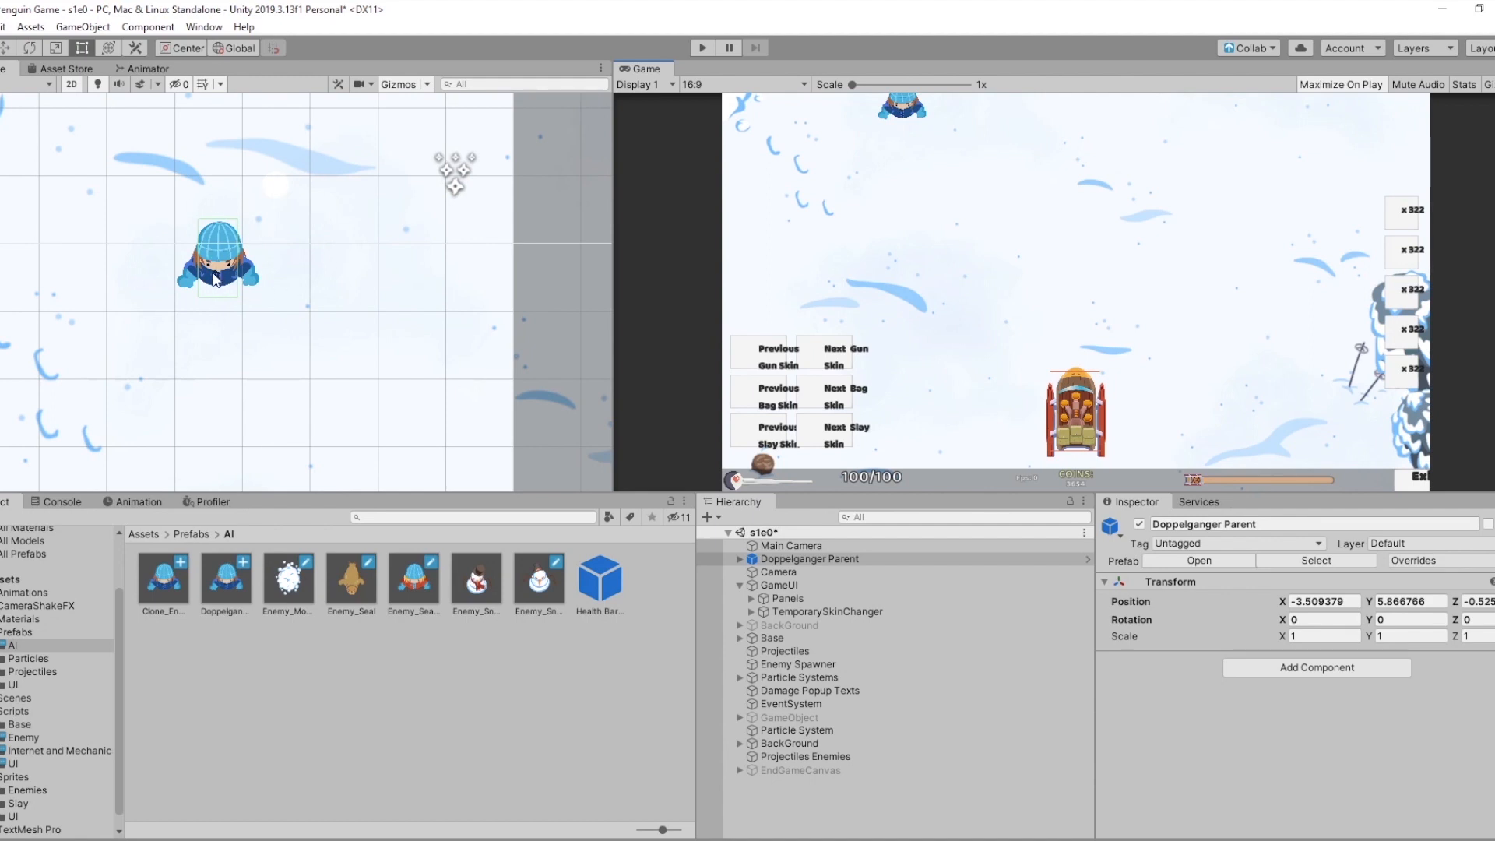
mouse_move(400, 398)
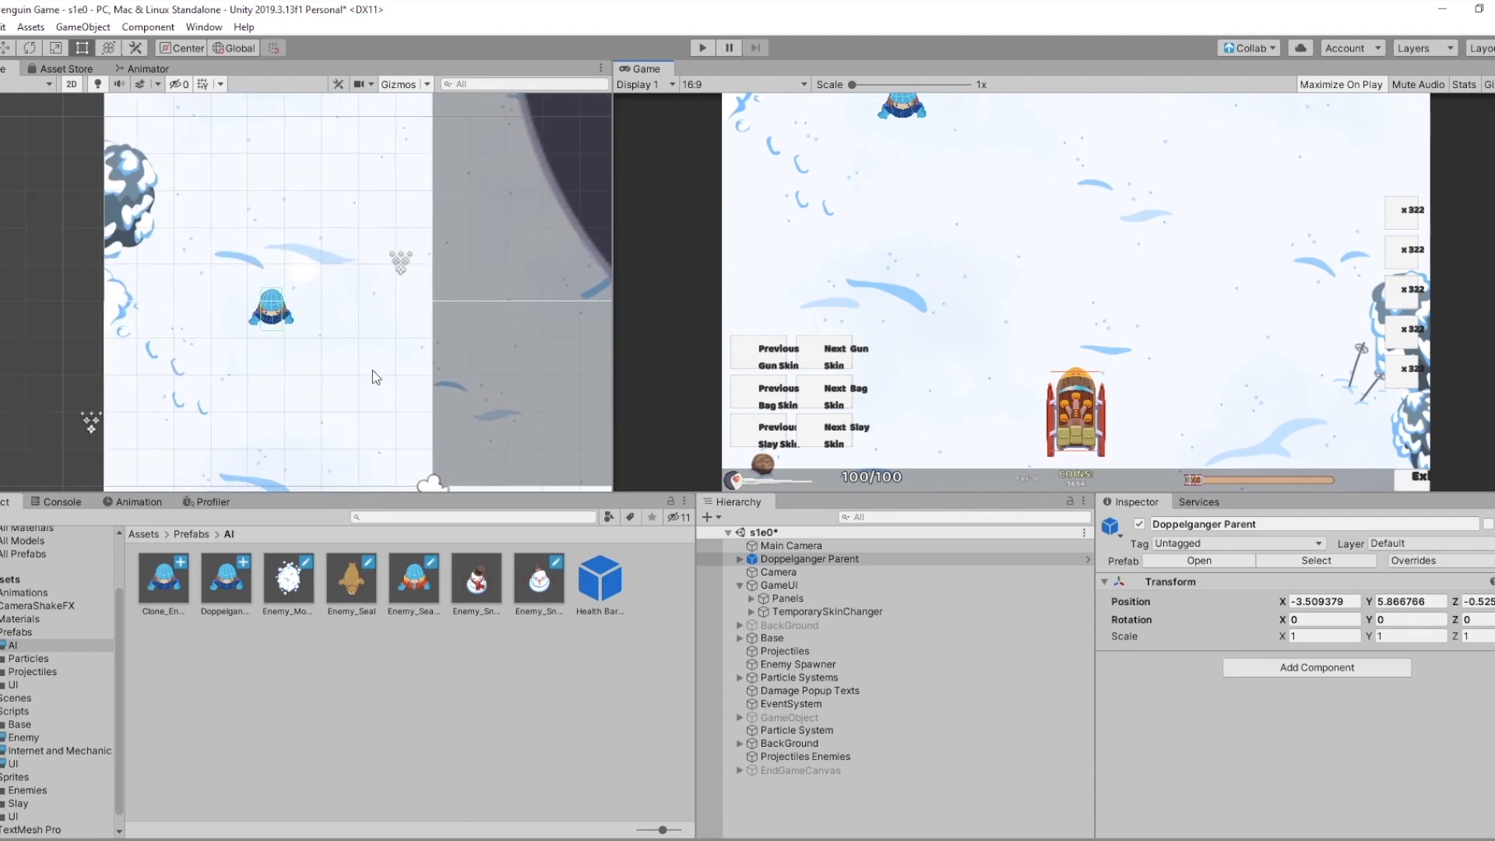
Instantiate clones[0] from doppelganger_Clone_Prefab at transform.position + Vector3.one inside Spawn_Doppelgangers.
left_click(702, 49)
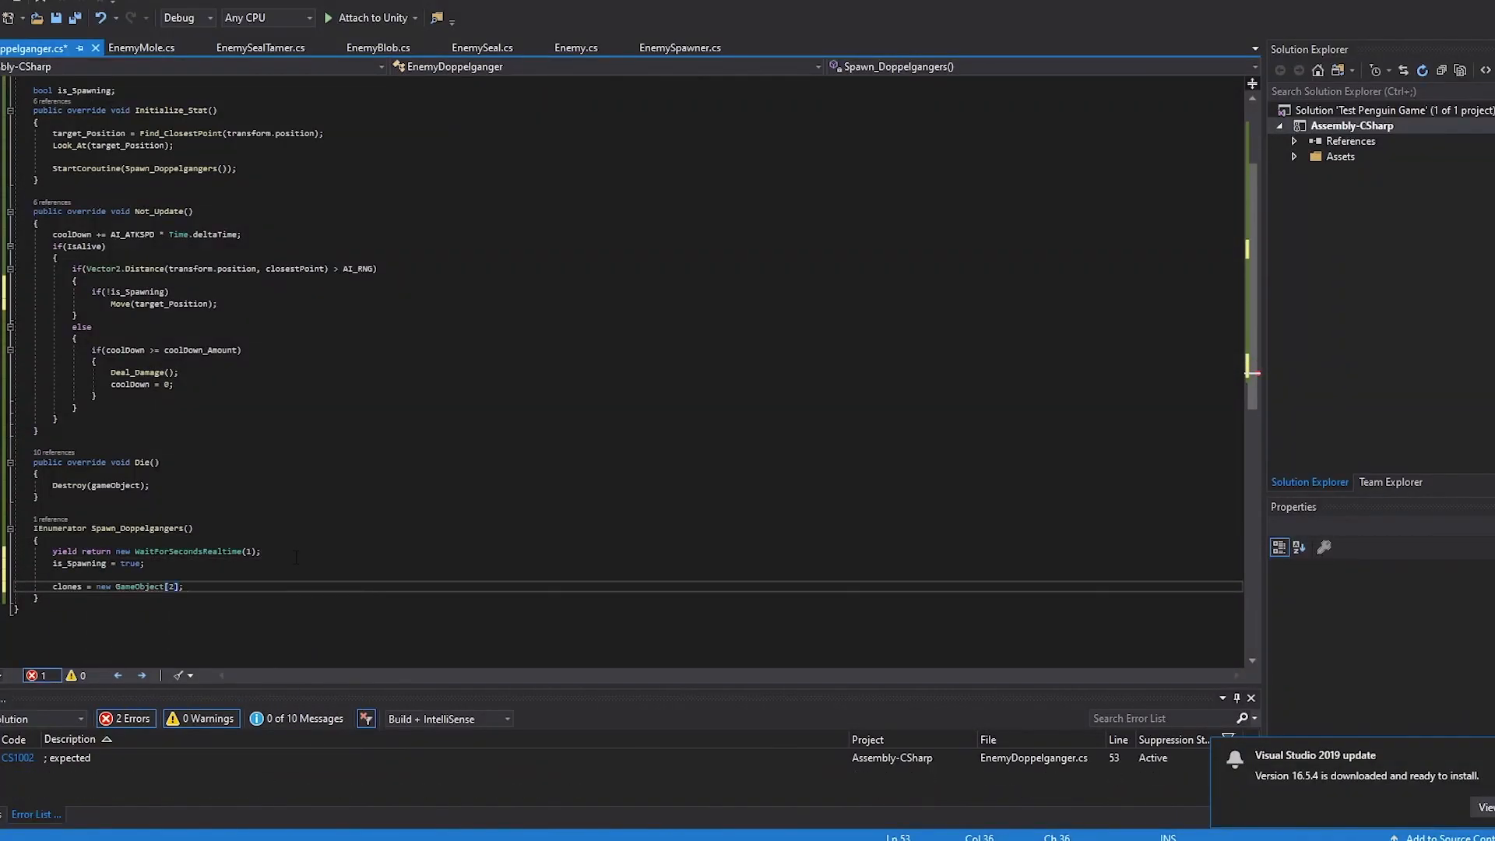
type("clones[0] = Instantiate(doppelganger_Clone_Prefab, transform.position + Vector3.one, )")
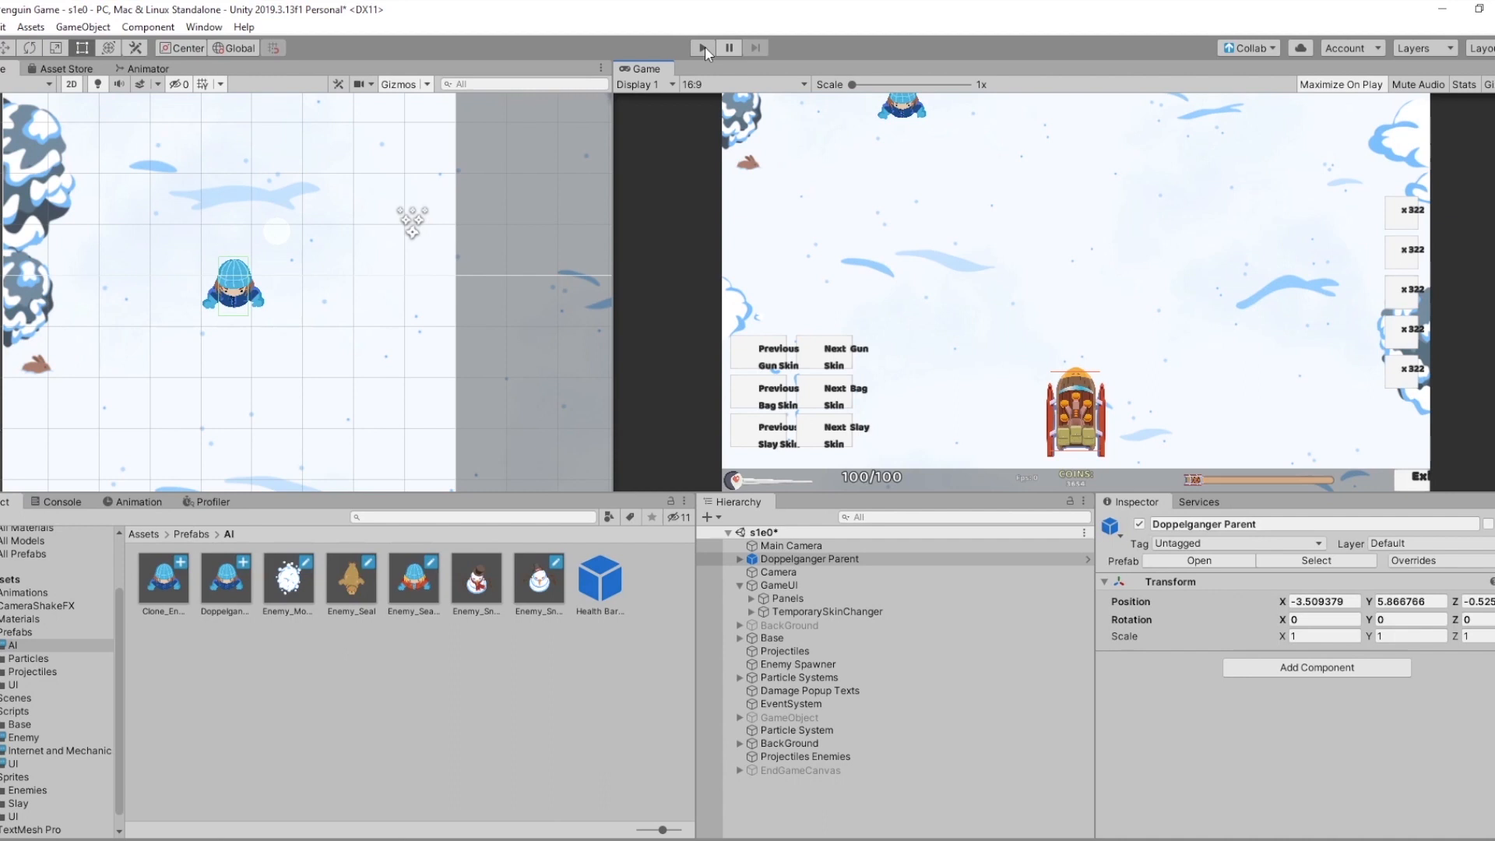
Enter play mode to run the penguin game with the Doppelganger Parent in the scene.
left_click(702, 49)
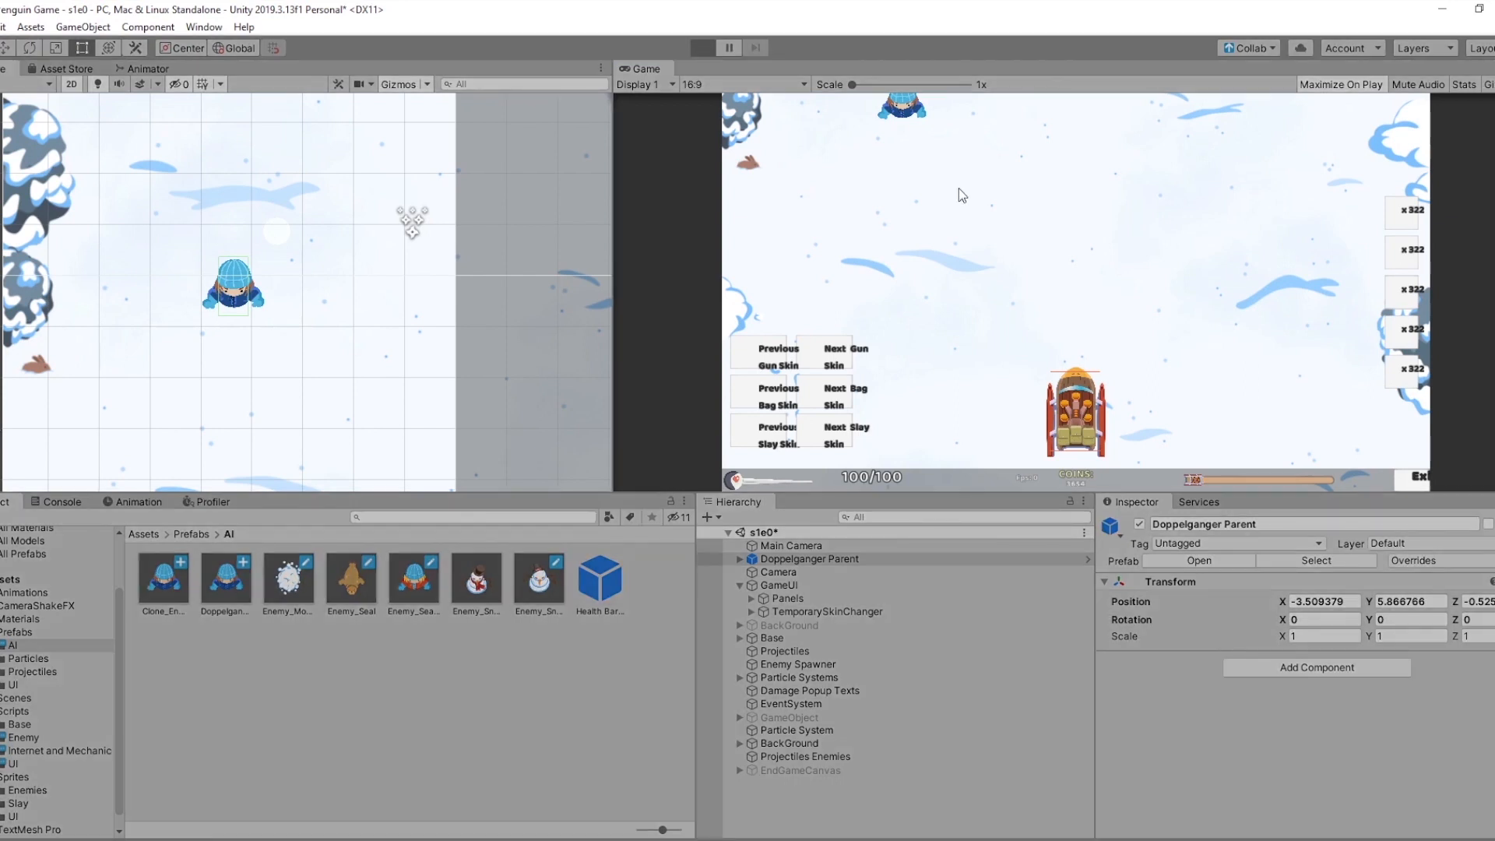
mouse_move(960, 219)
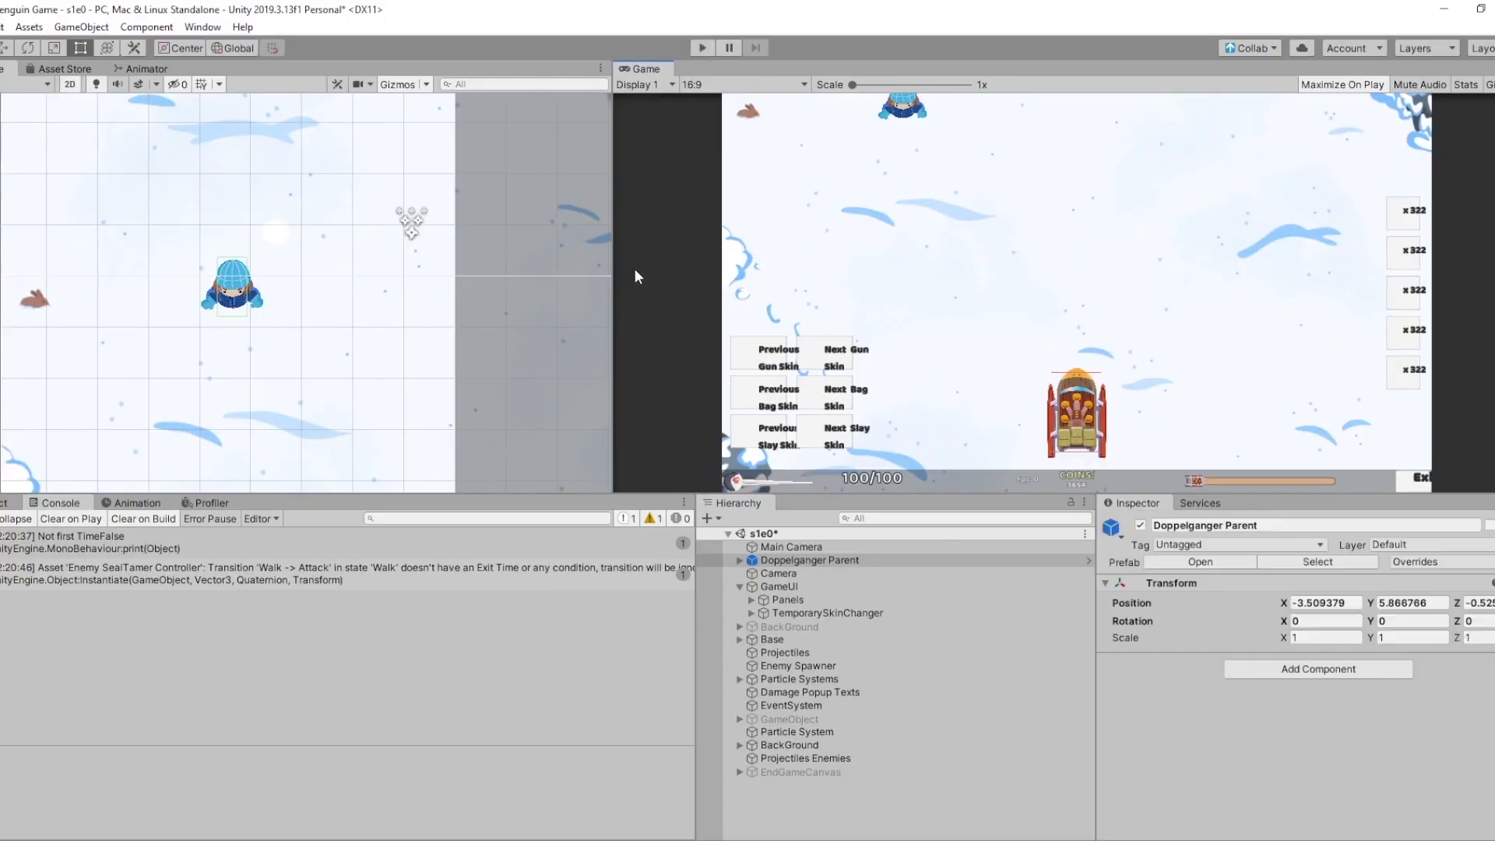
mouse_move(633, 282)
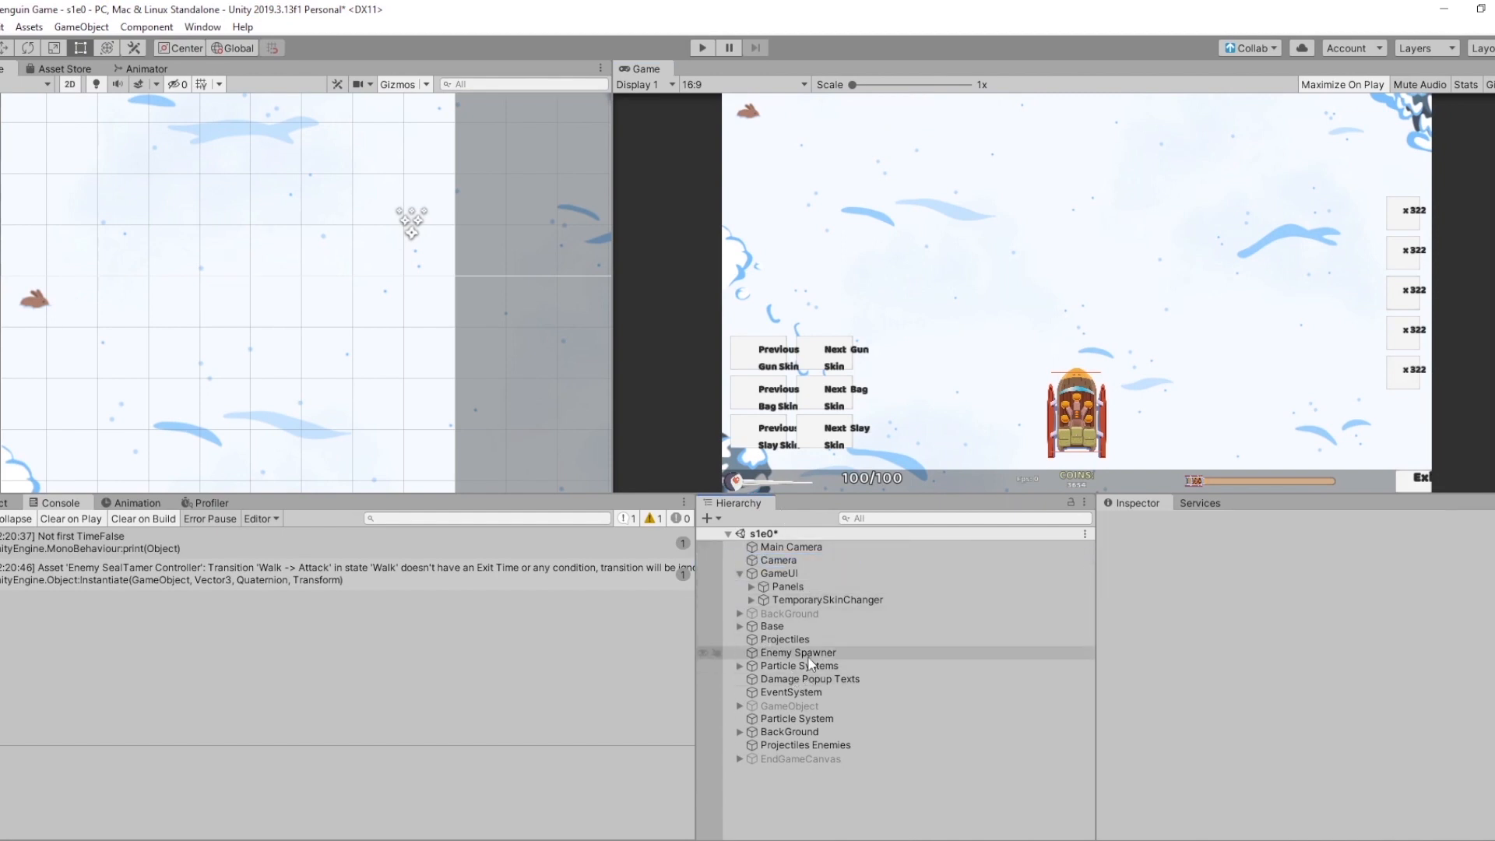
Select the Enemy Spawner and edit its Level and Monster Type_Amount array to 5, 4, 4, 10.
left_click(797, 652)
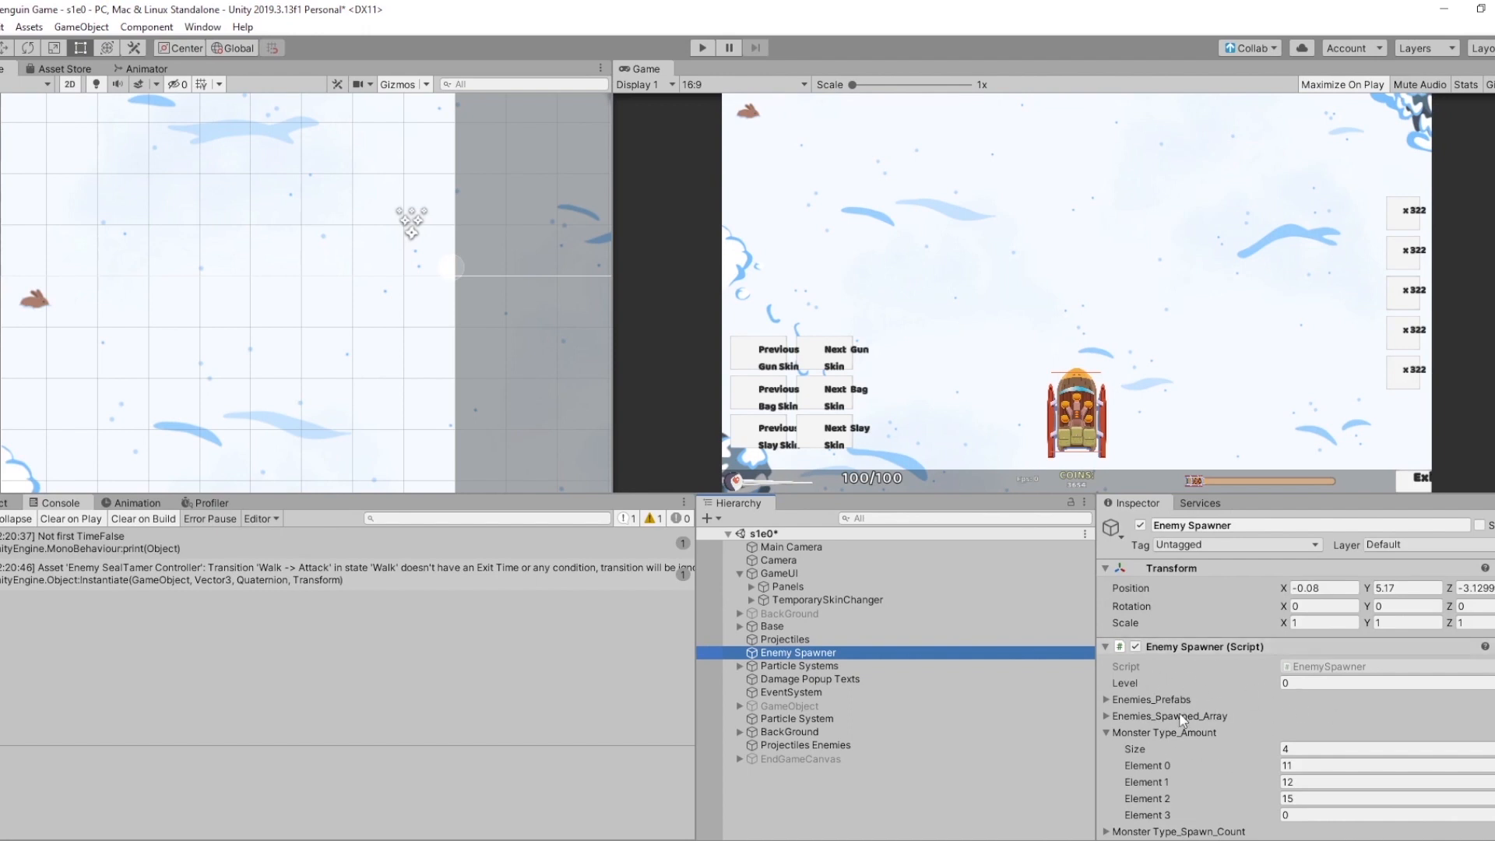
scroll("down", 3)
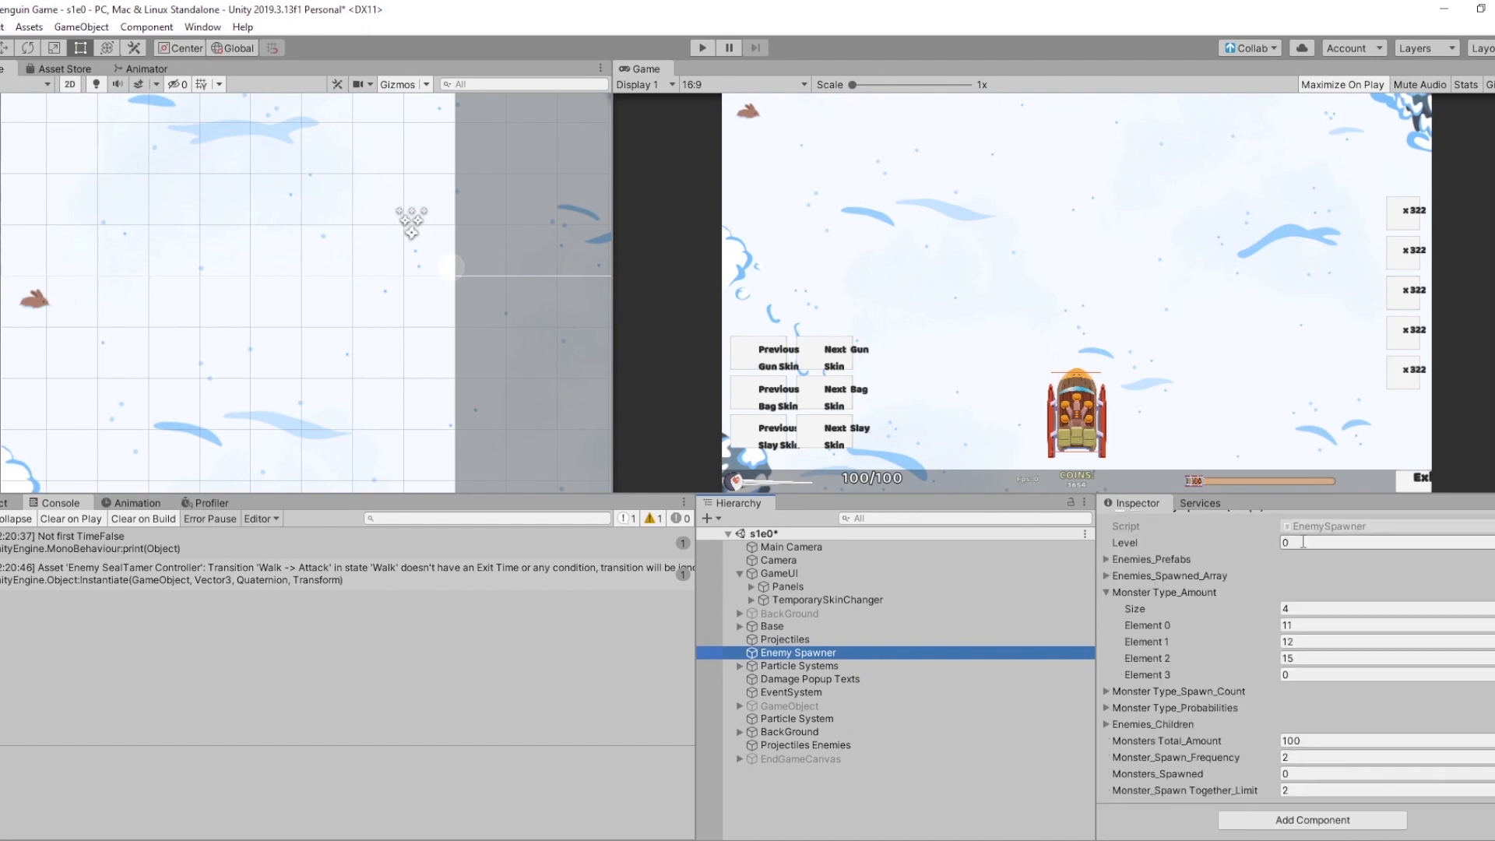
left_click(1382, 542)
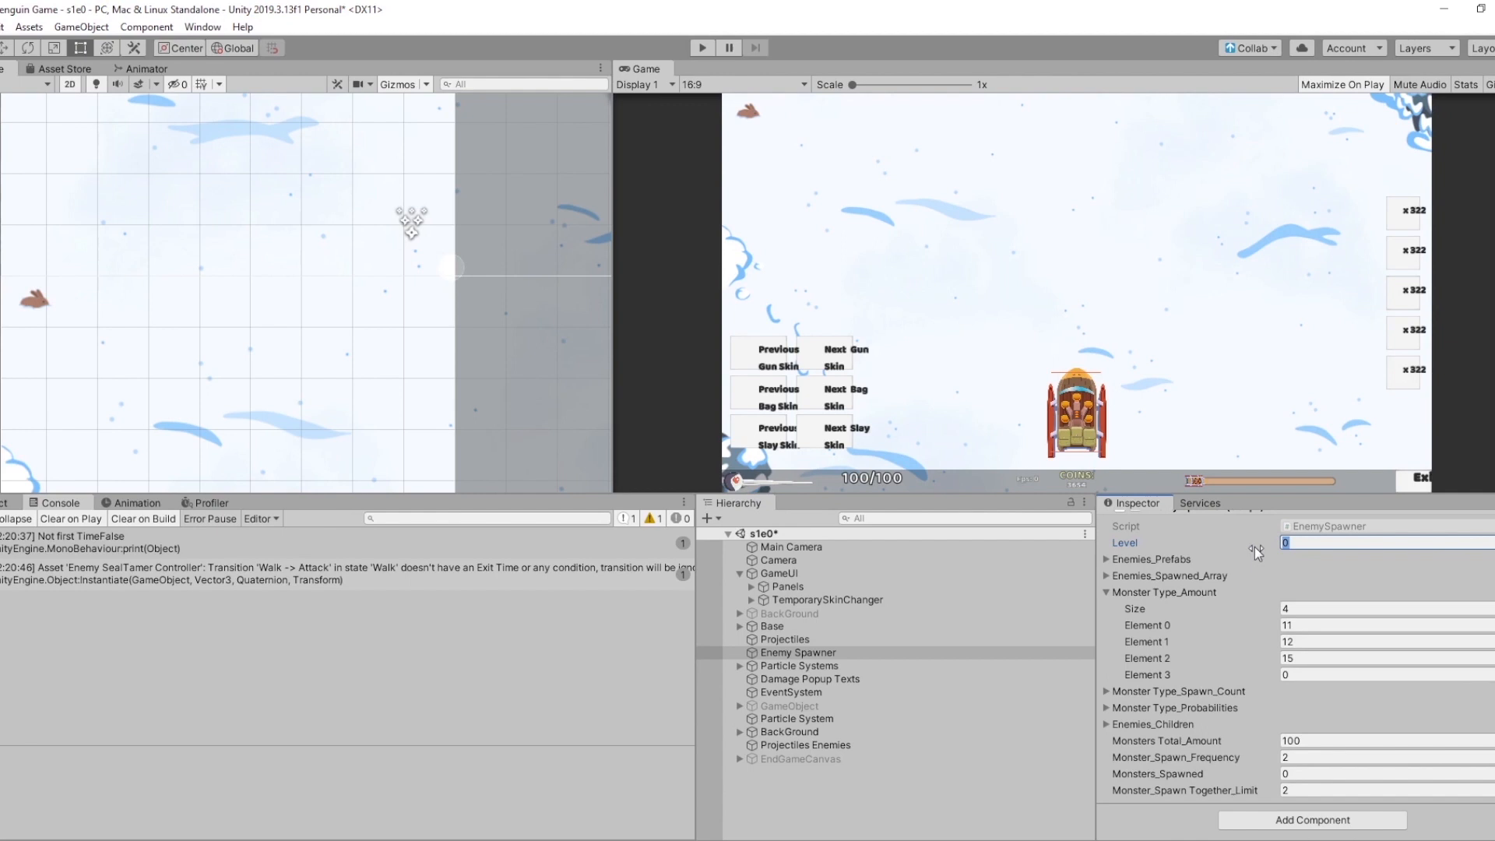
mouse_move(1115, 567)
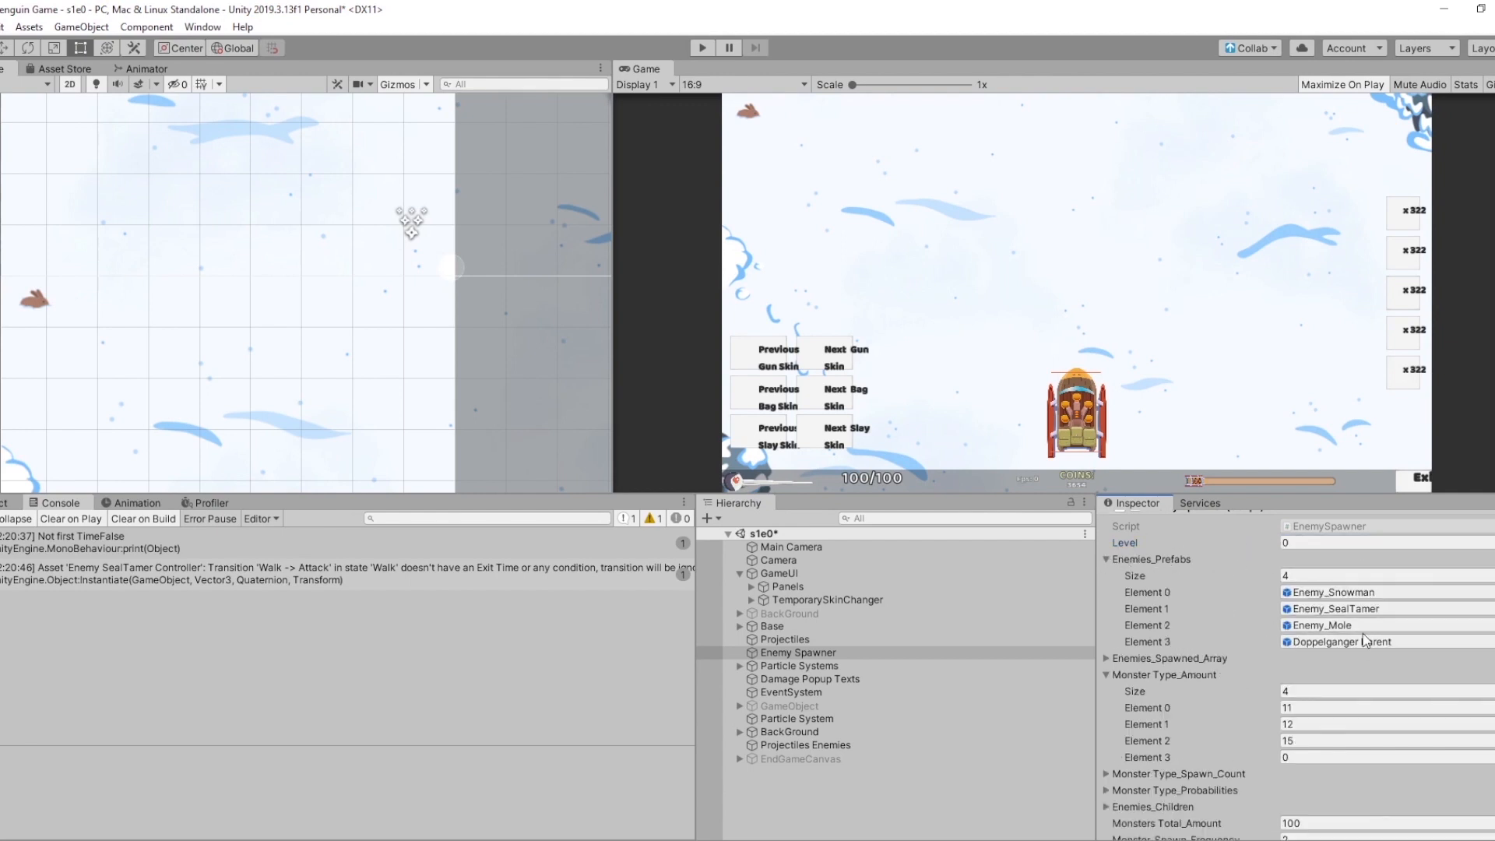
left_click(1107, 559)
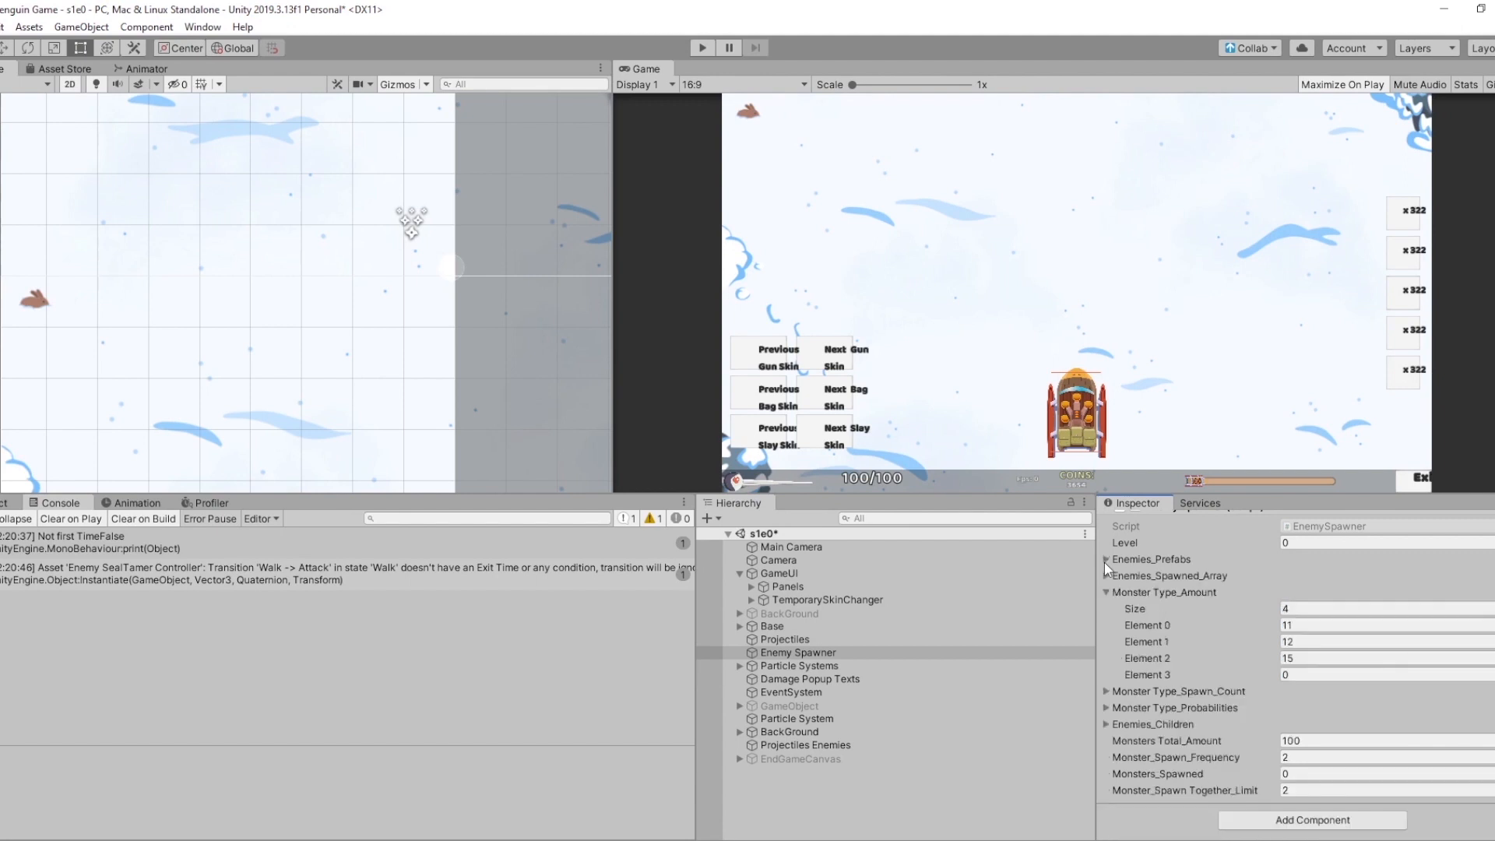
left_click(1107, 574)
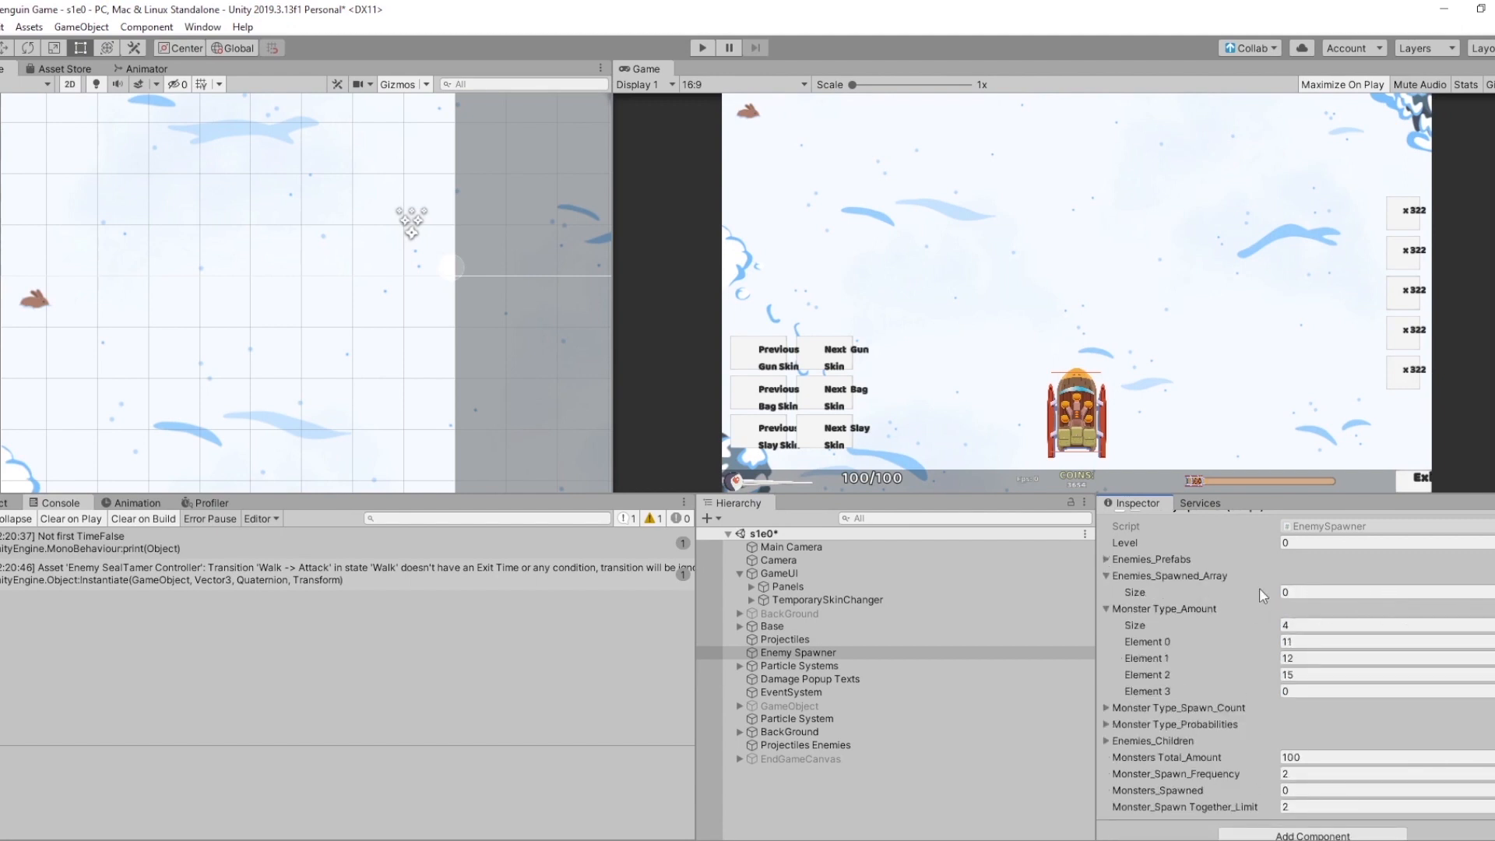
left_click(1382, 591)
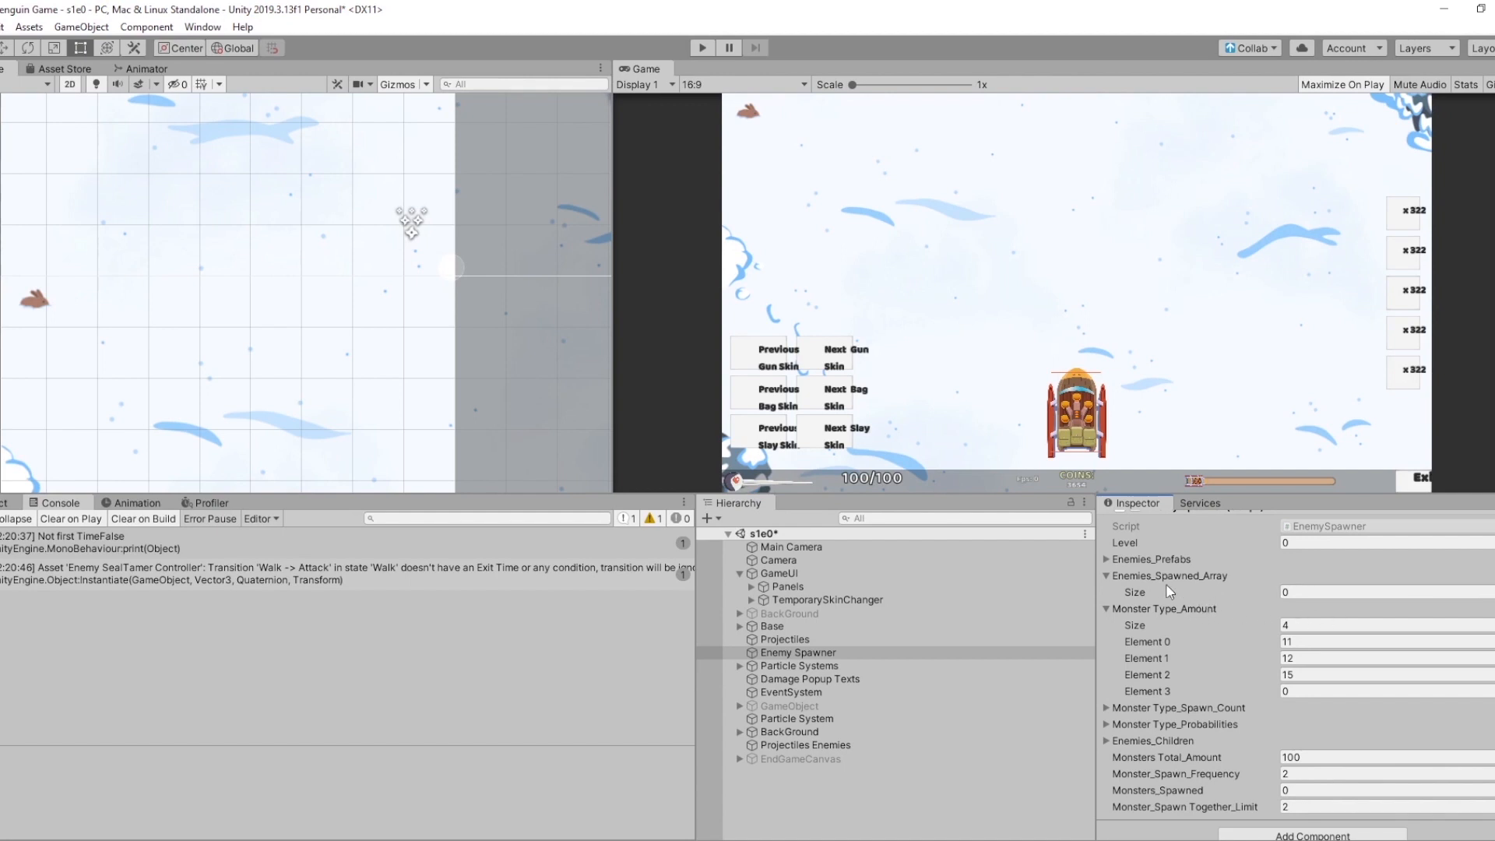
mouse_move(1131, 619)
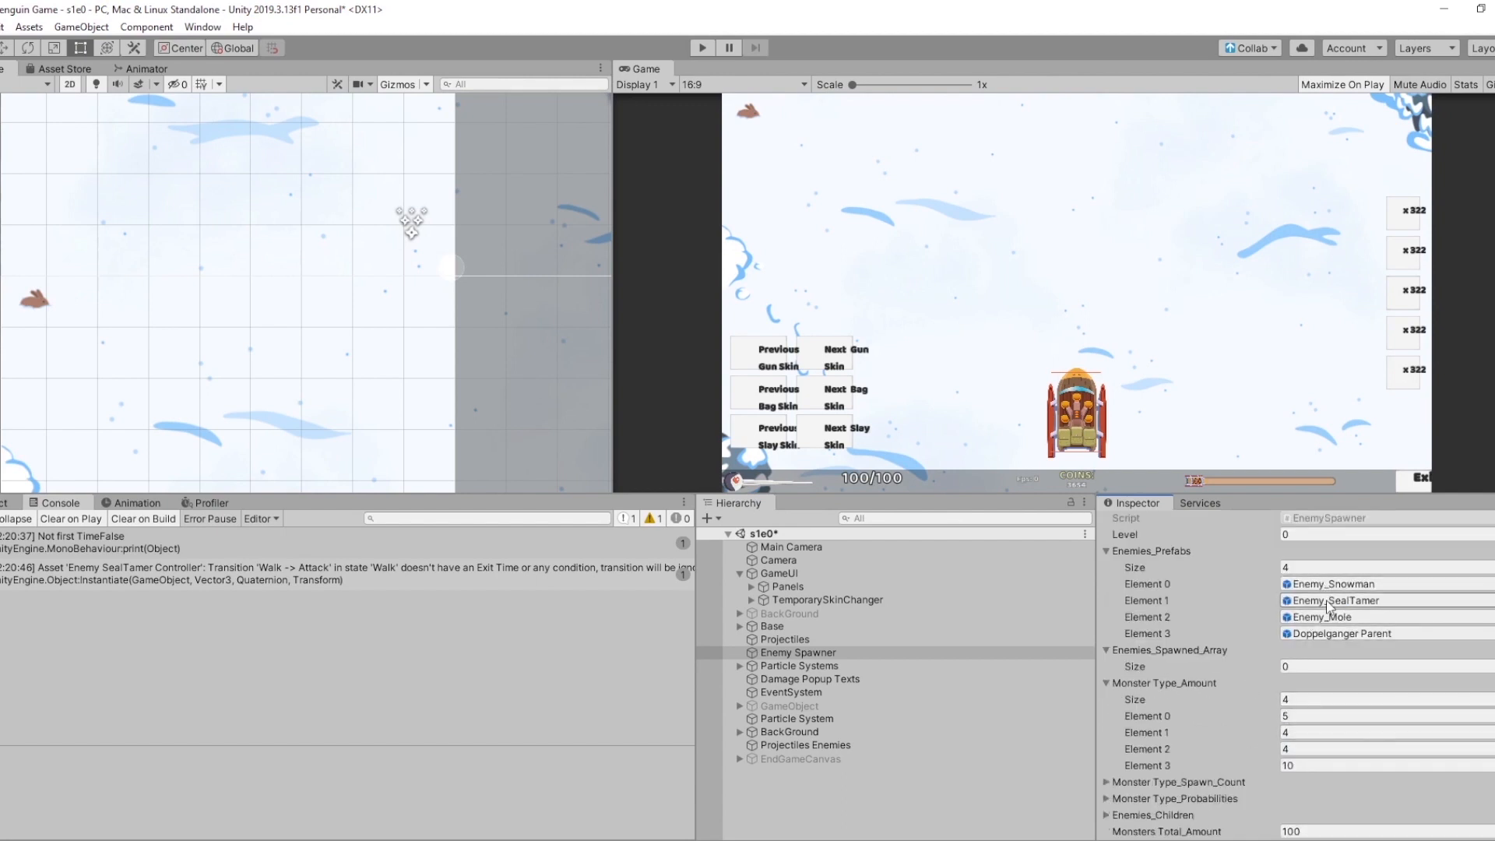
Set the fourth Monster Type_Probabilities element to 100, leaving elements 0–2 at 0.
left_click(1382, 765)
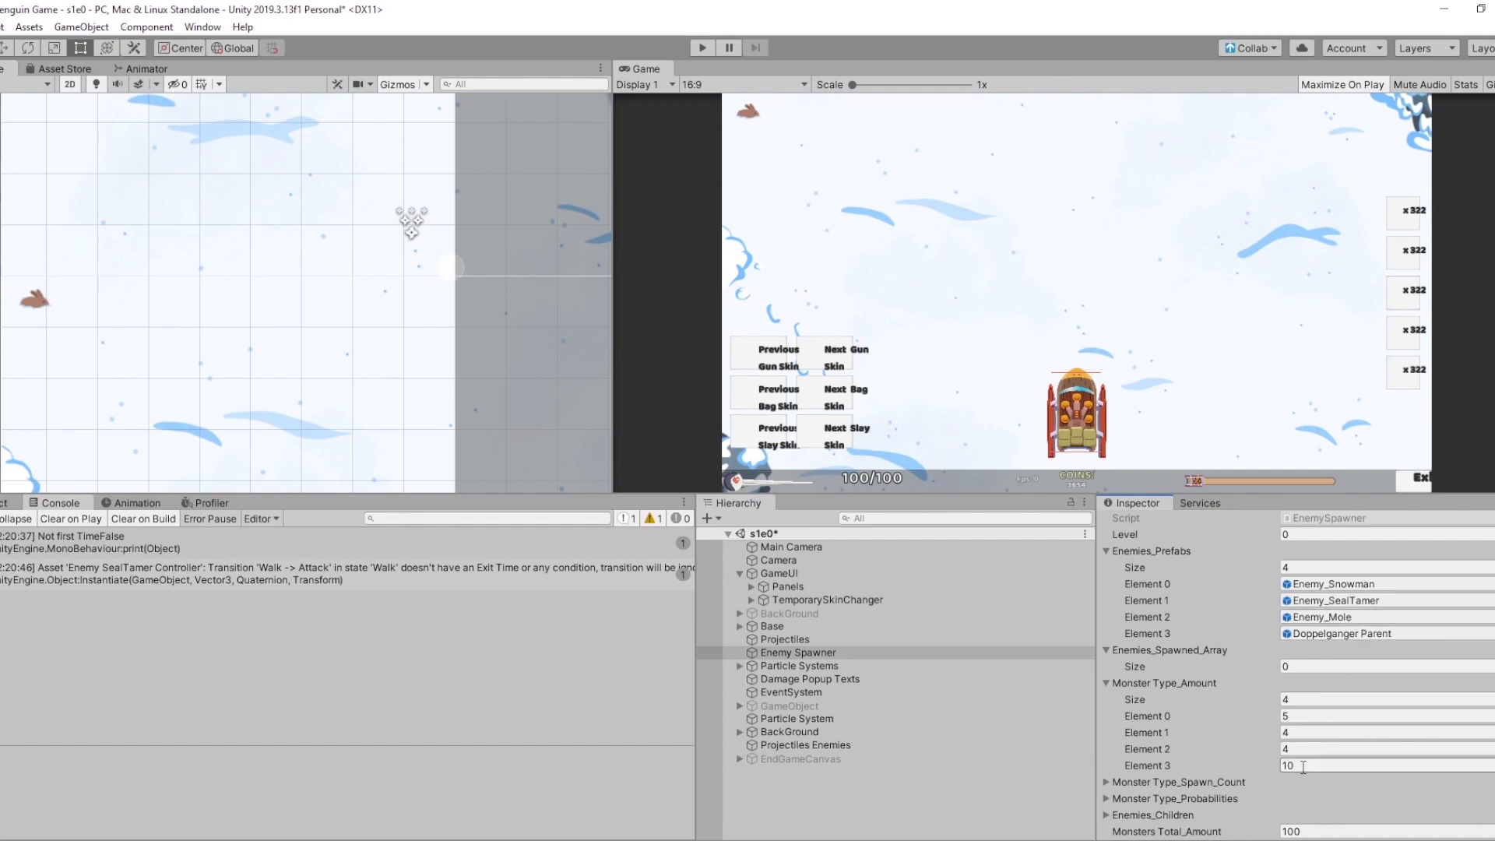
scroll("down", 3)
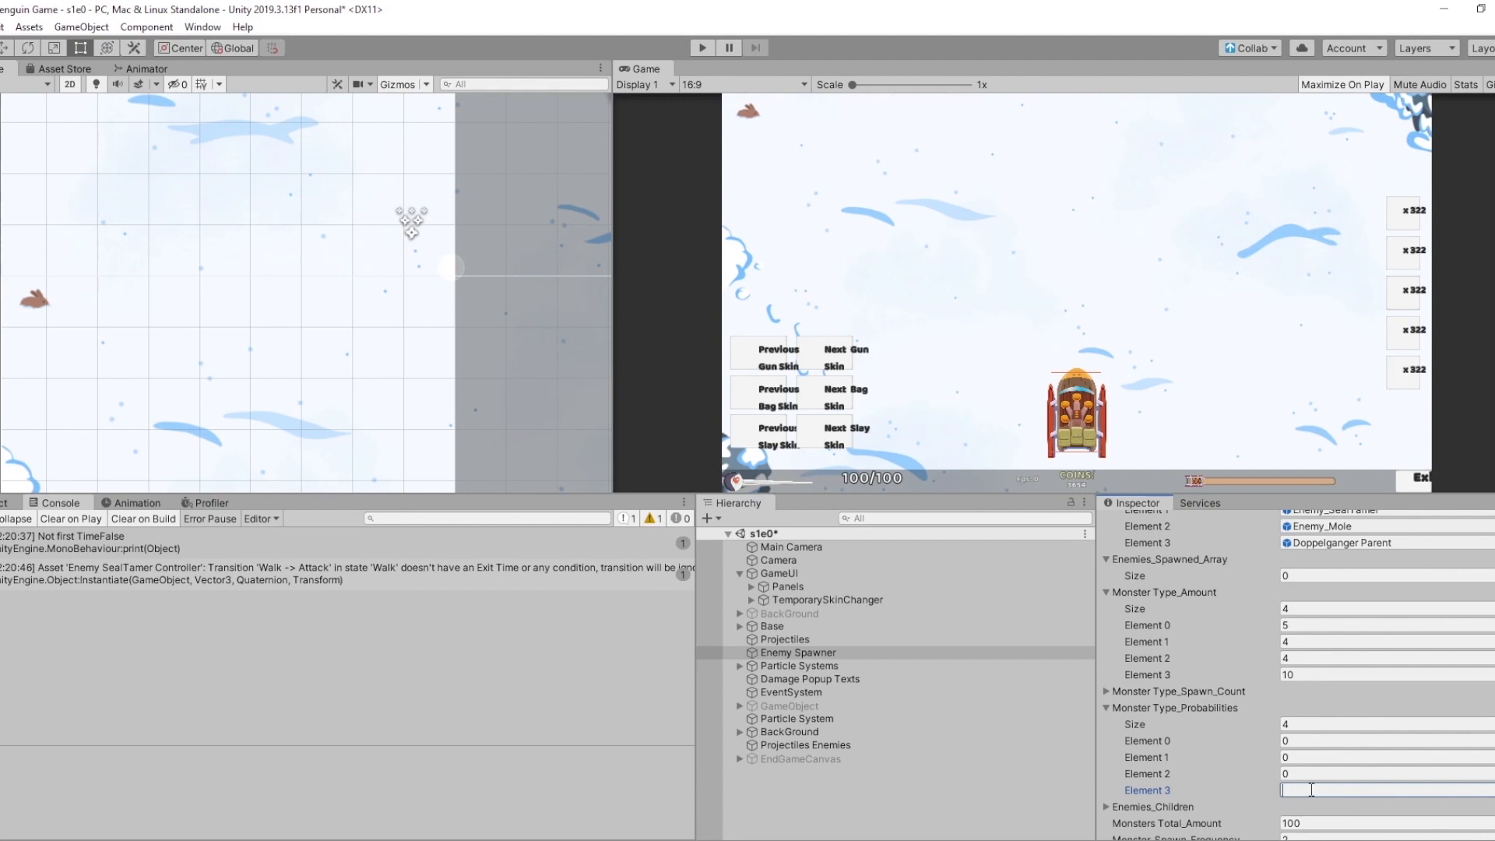
type("100")
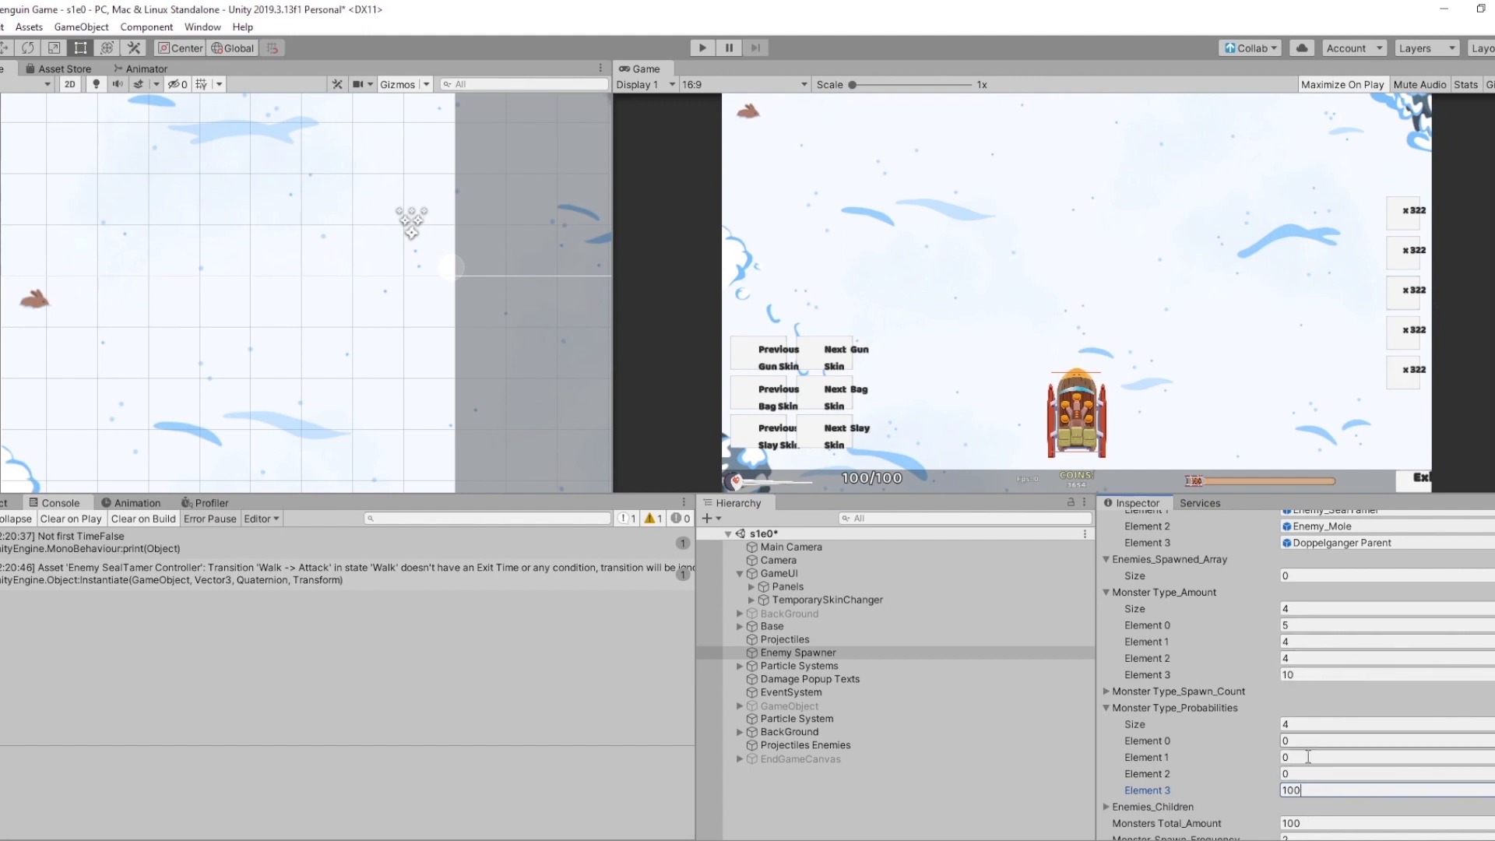
scroll("down", 3)
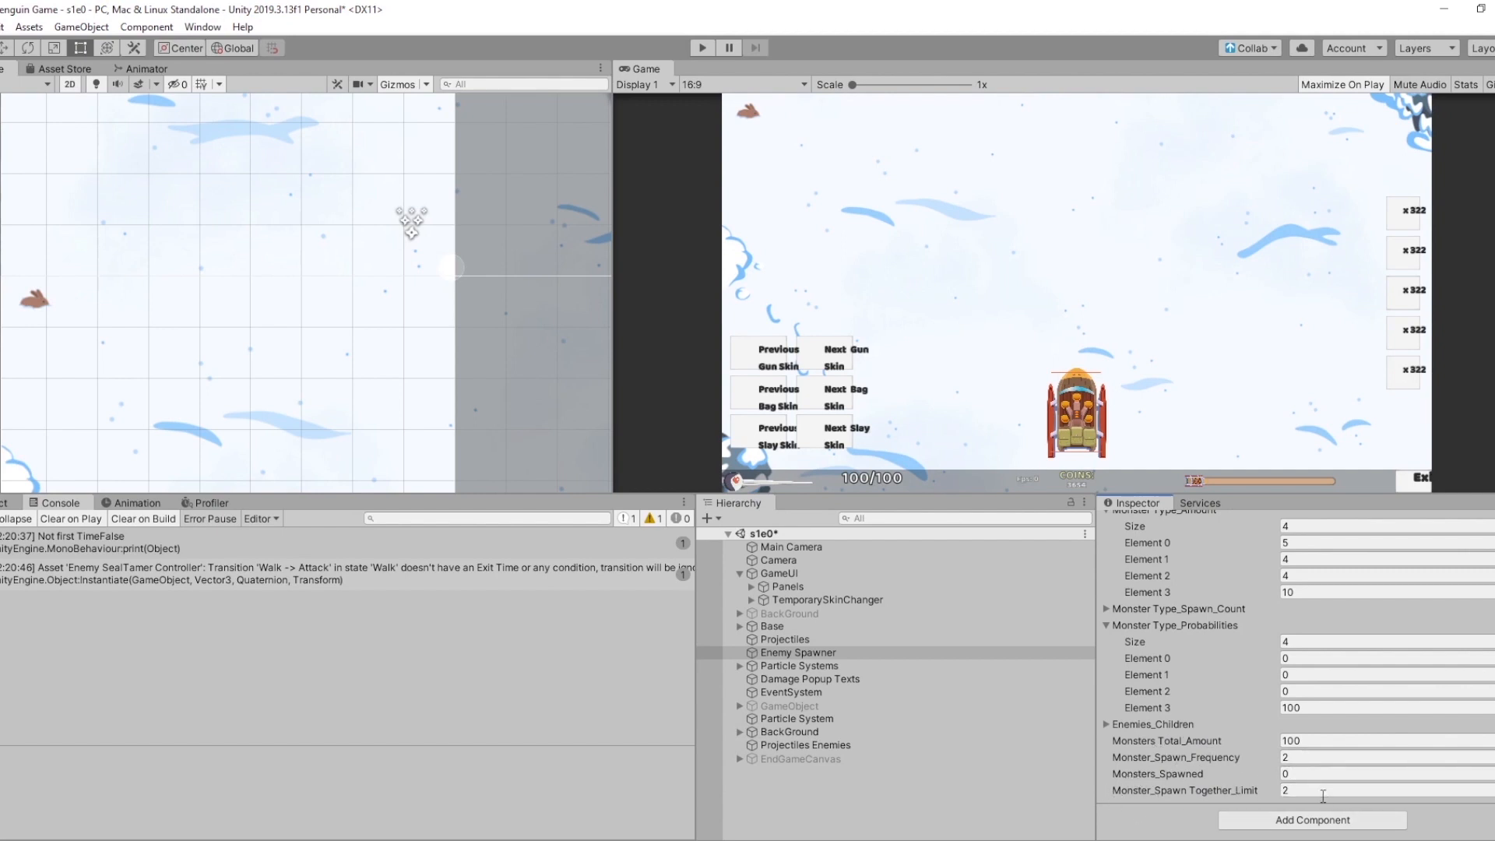
left_click(1382, 790)
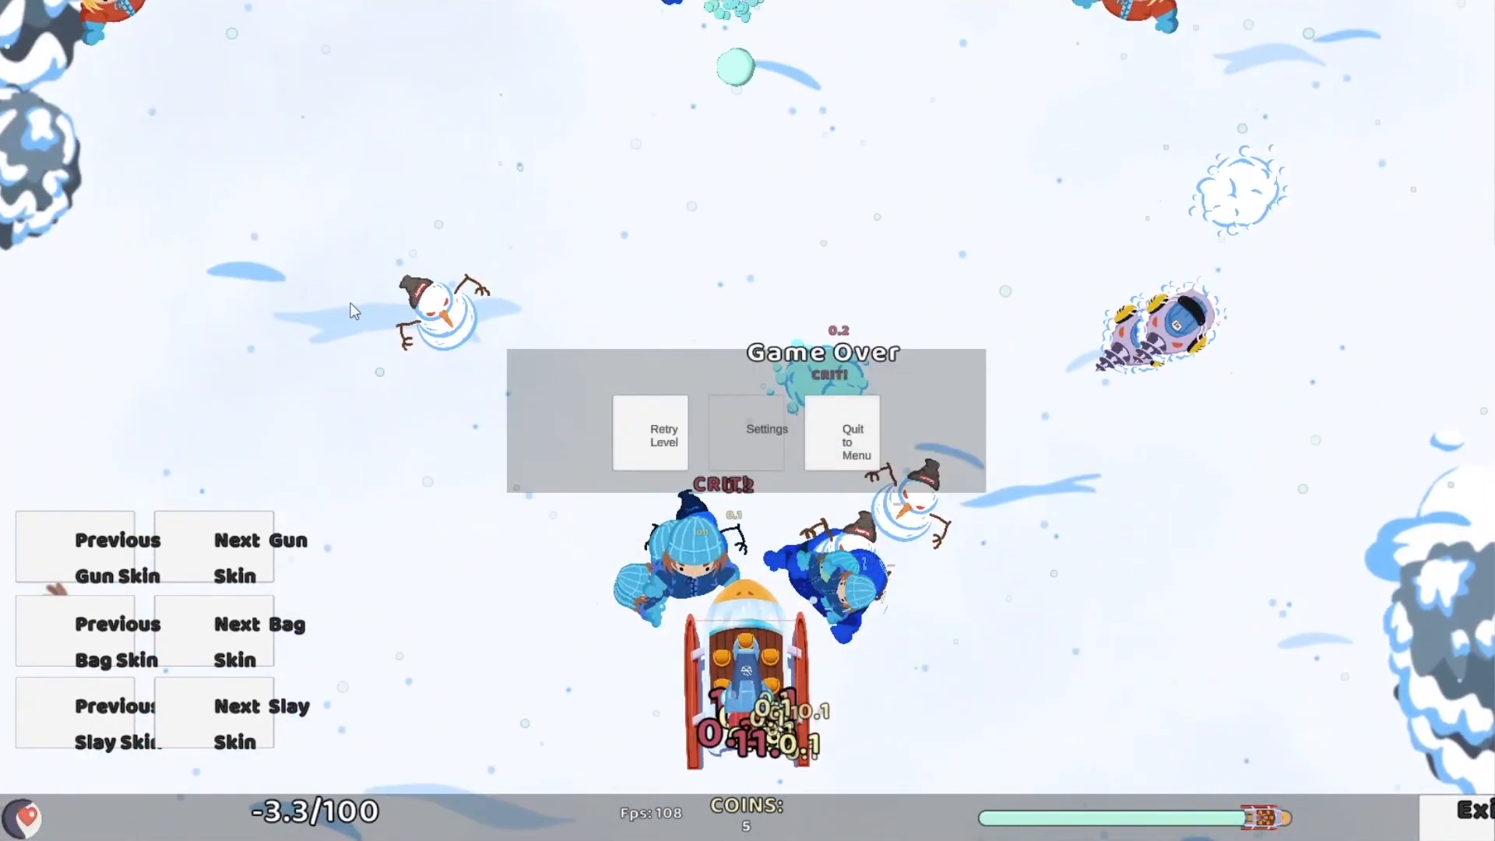
mouse_move(277, 436)
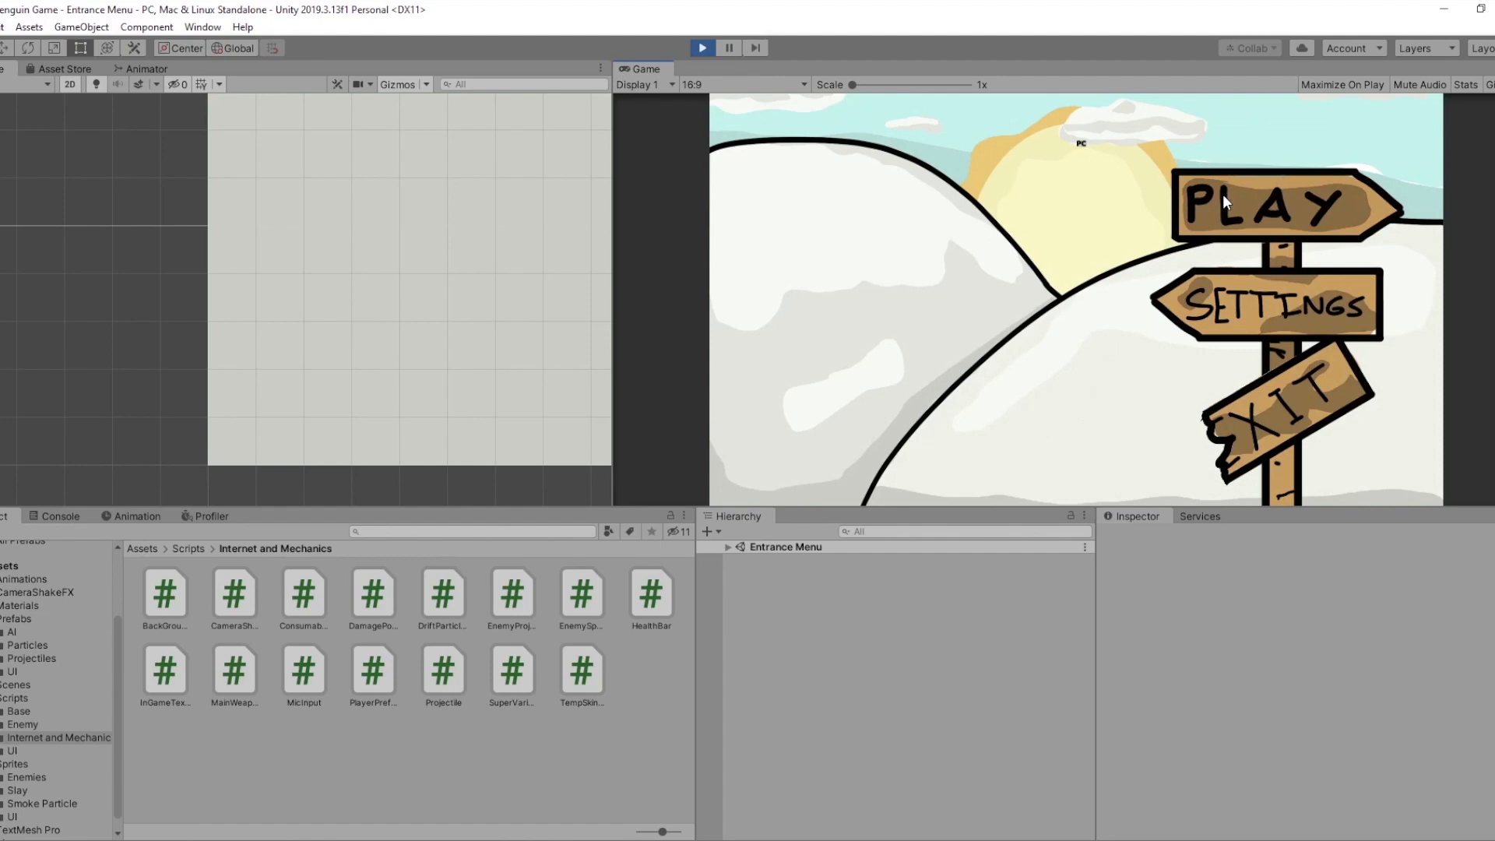
From the title menu choose PLAY, then Season 1 to load the s1e0 level.
left_click(1281, 202)
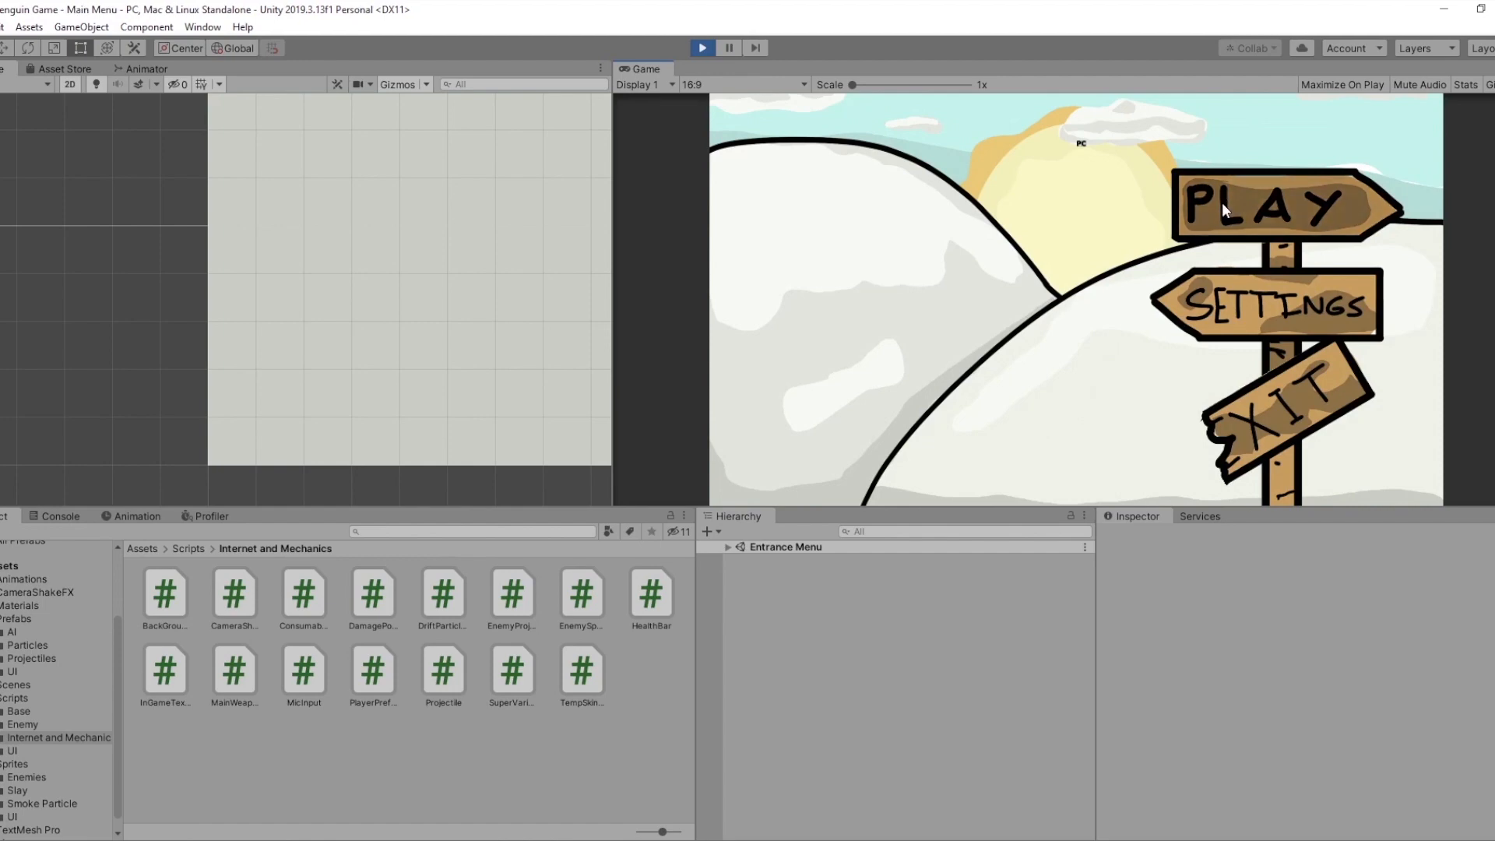
left_click(1284, 201)
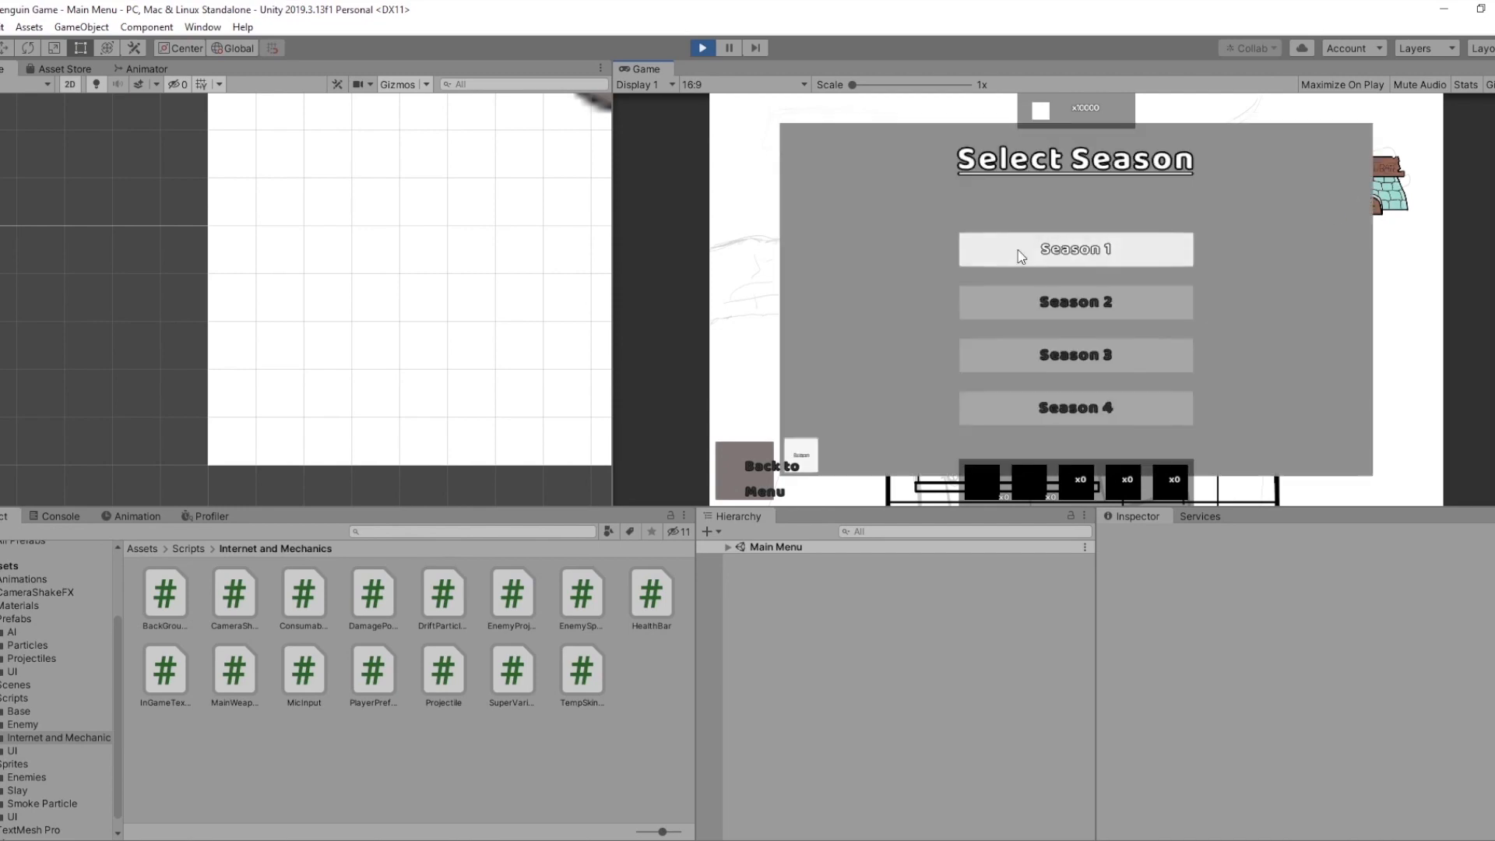
left_click(1074, 249)
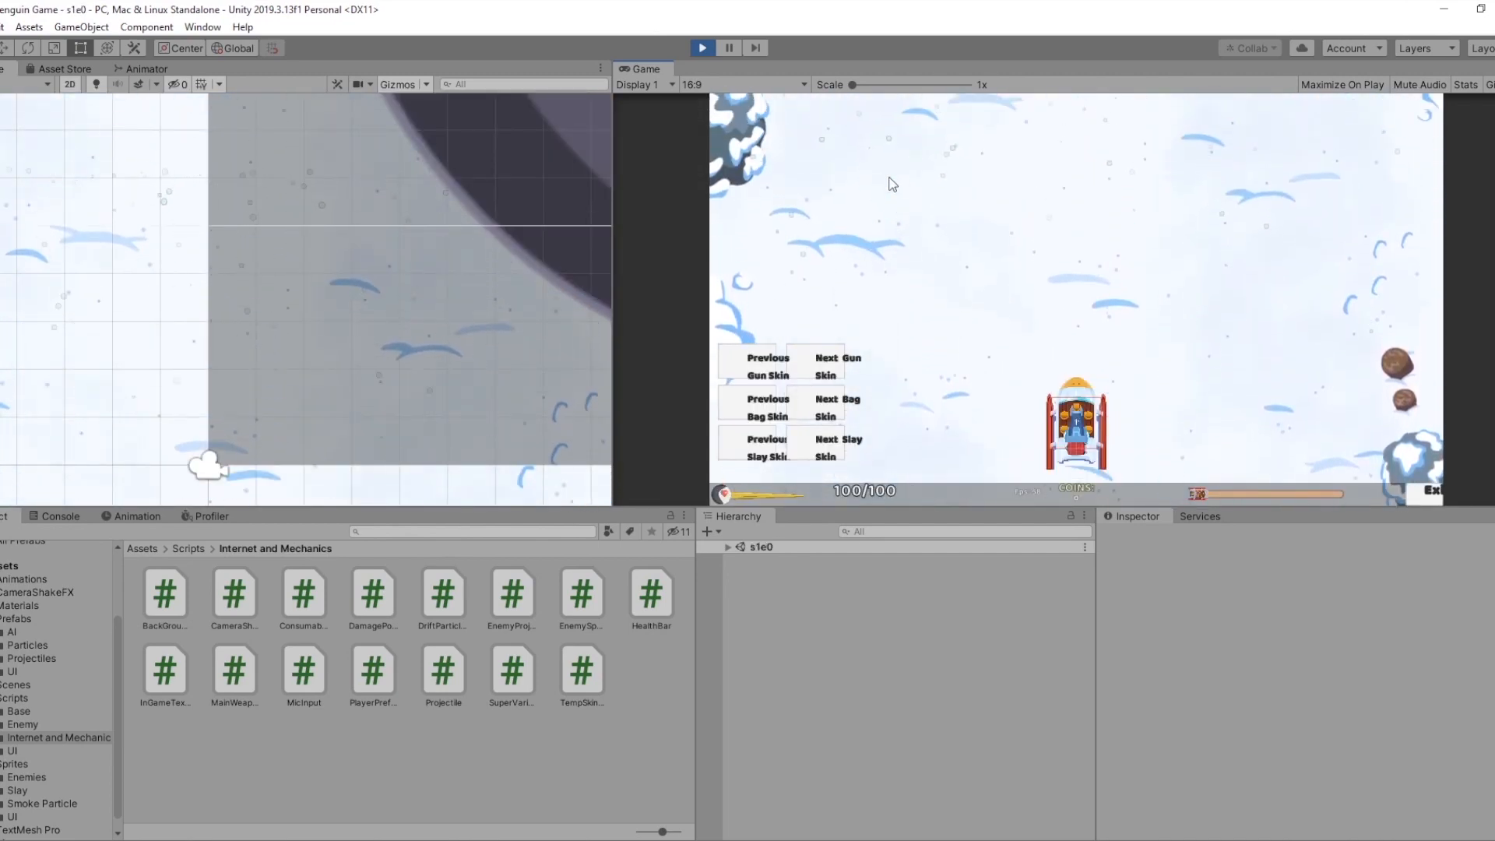